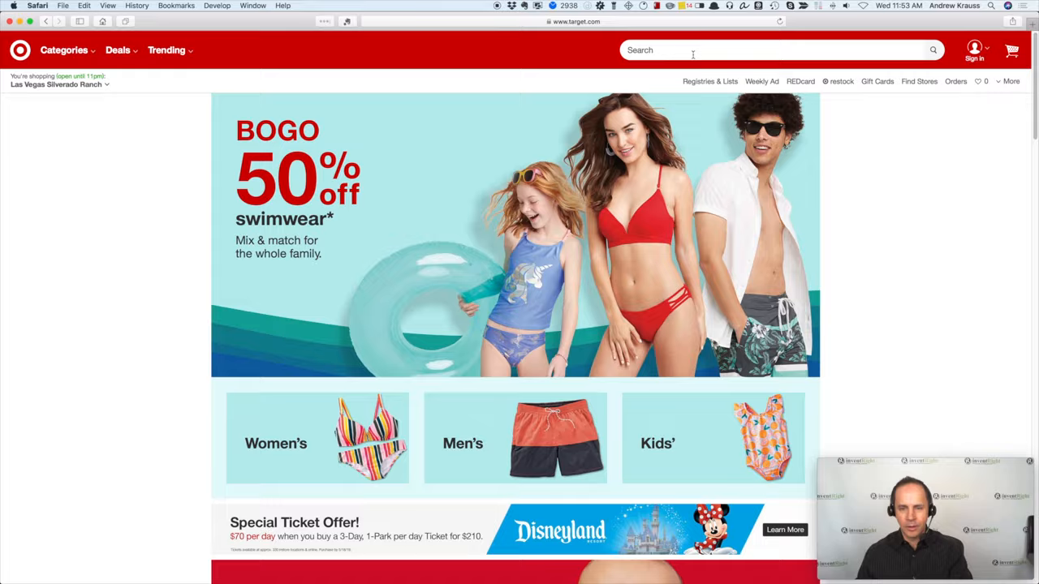
Search Target for 'kitchen cutting boards', browse the results, and select the Architec brand name.
type("kitchen cutting boards")
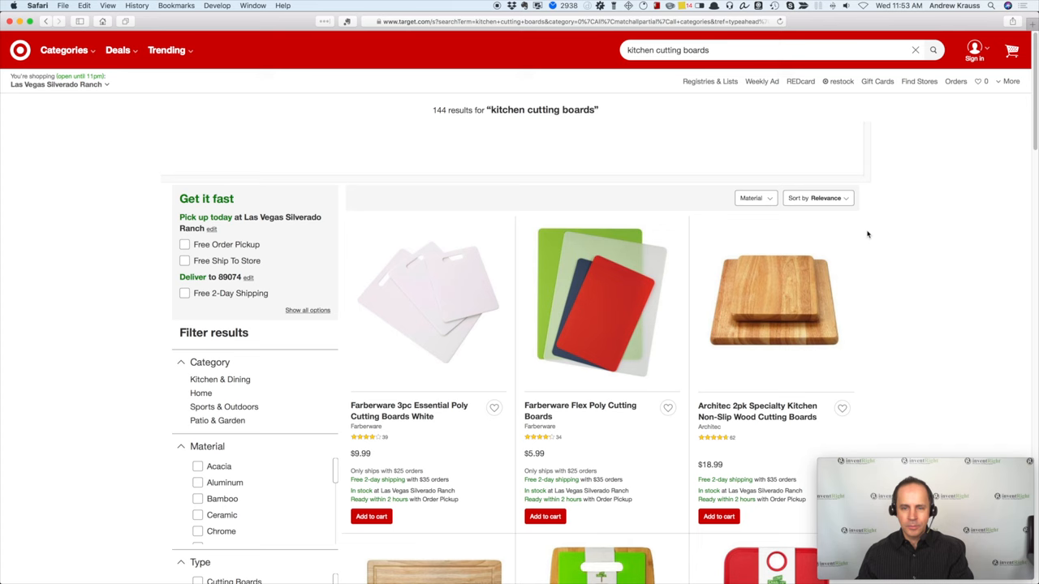
scroll("down", 3)
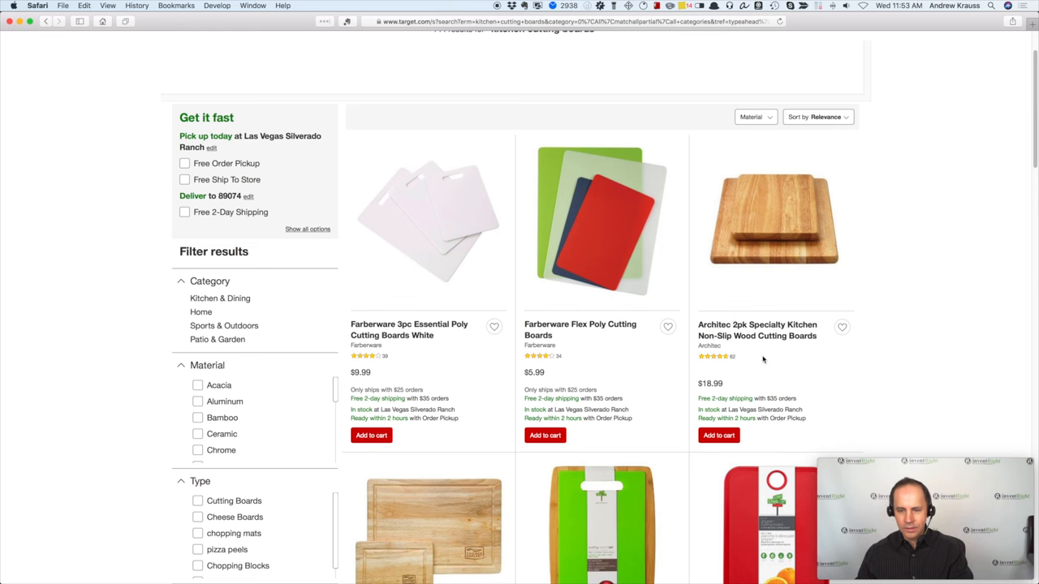
scroll("down", 3)
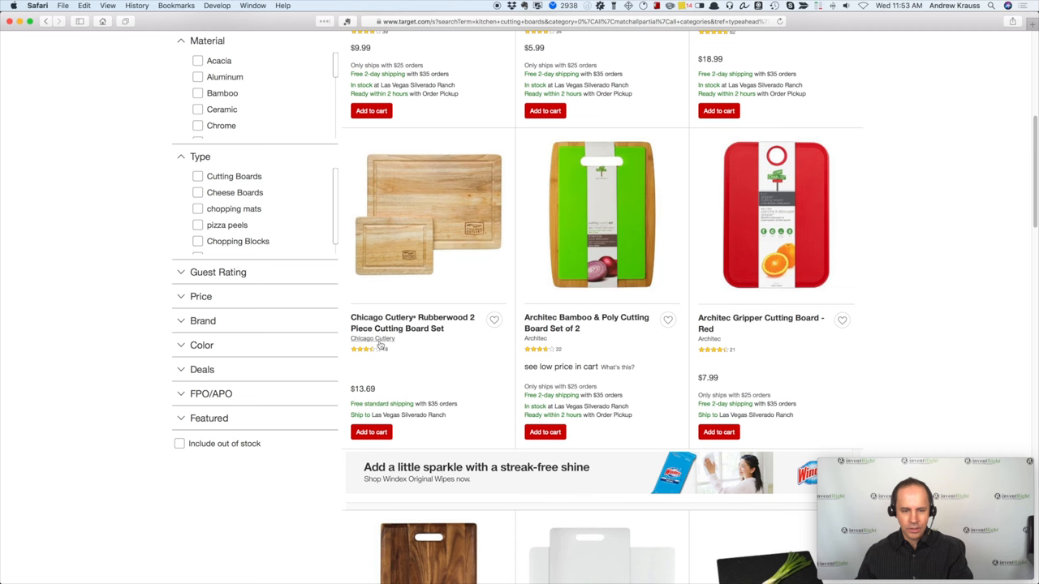
scroll("up", 3)
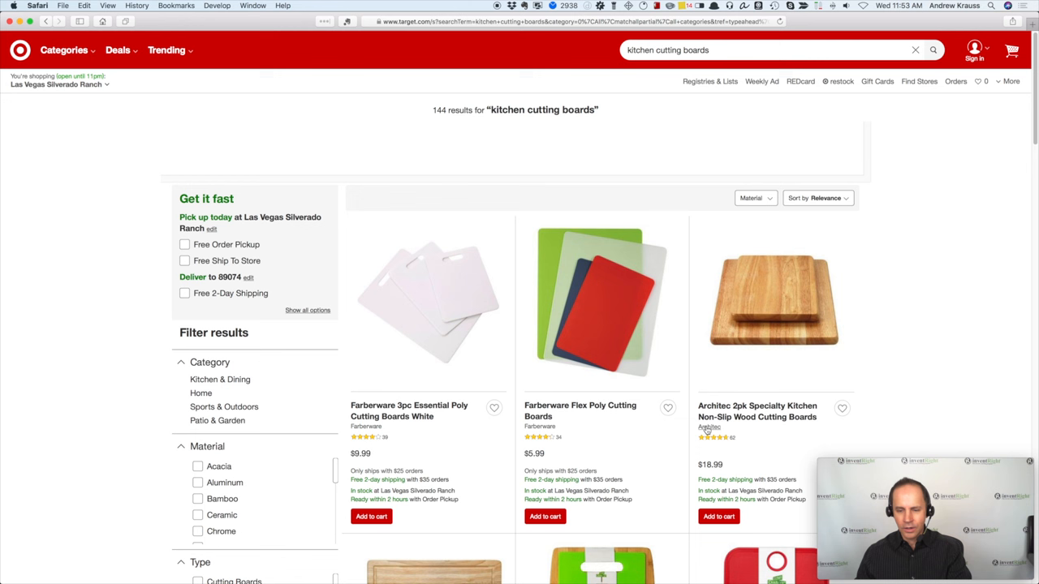
double_click(709, 427)
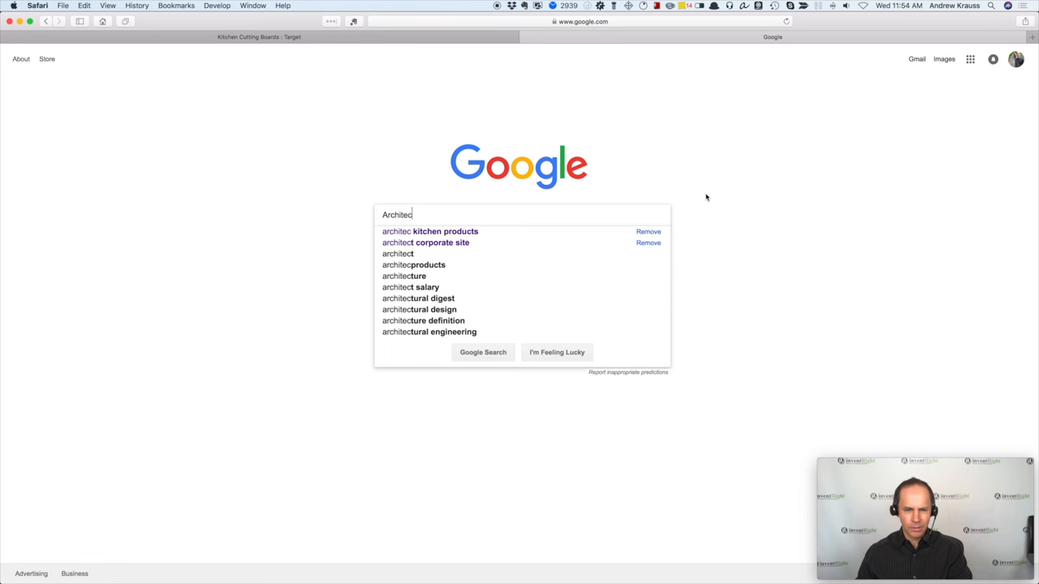
mouse_move(495, 236)
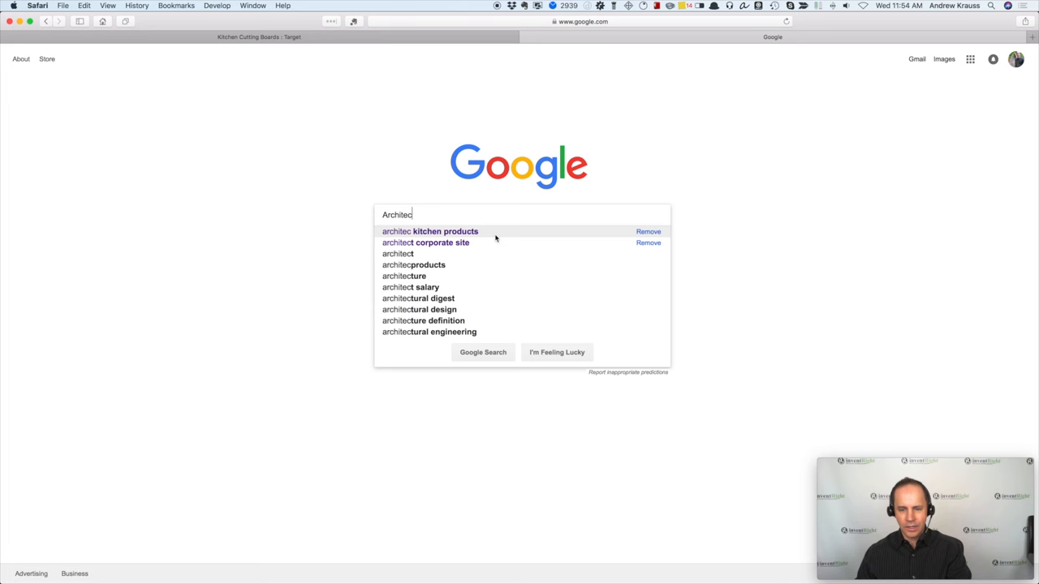
Search Google for 'architec kitchen products' and open the architecproducts.com result.
left_click(430, 231)
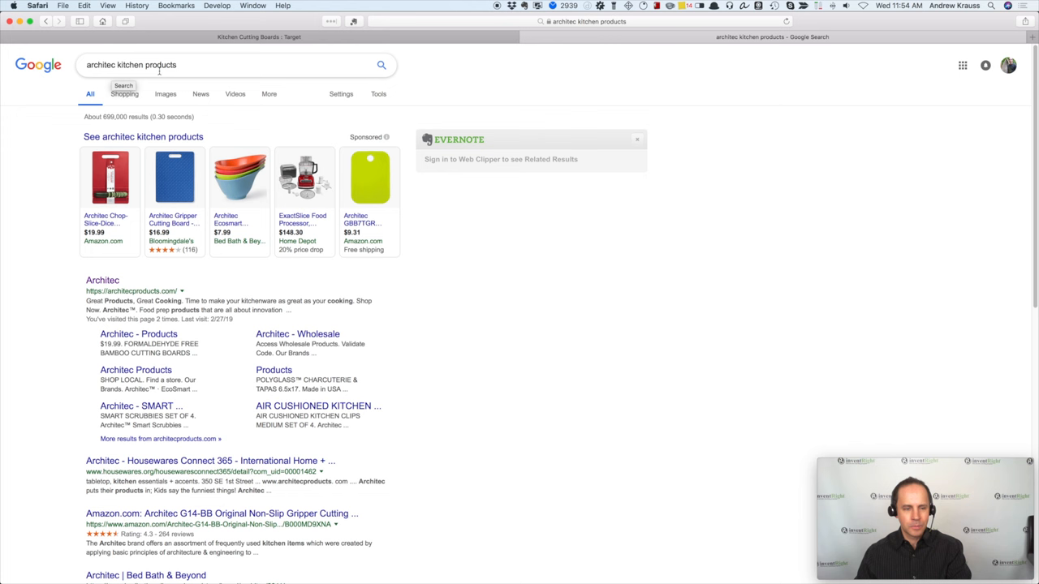
left_click(103, 280)
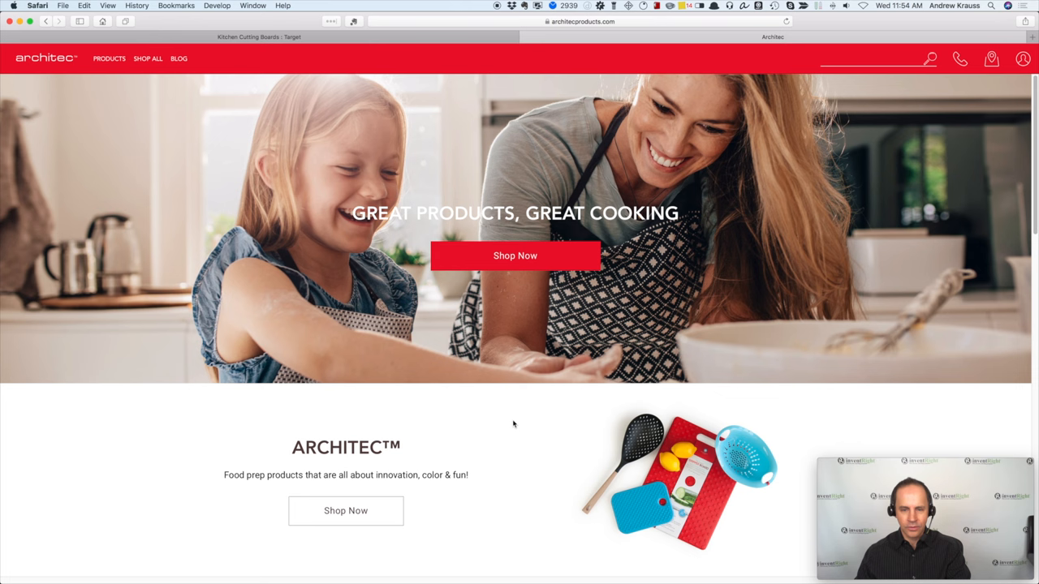
Open Architec's Contact Us page, browse the TSP brand products, then return to Contact Us.
scroll("down", 3)
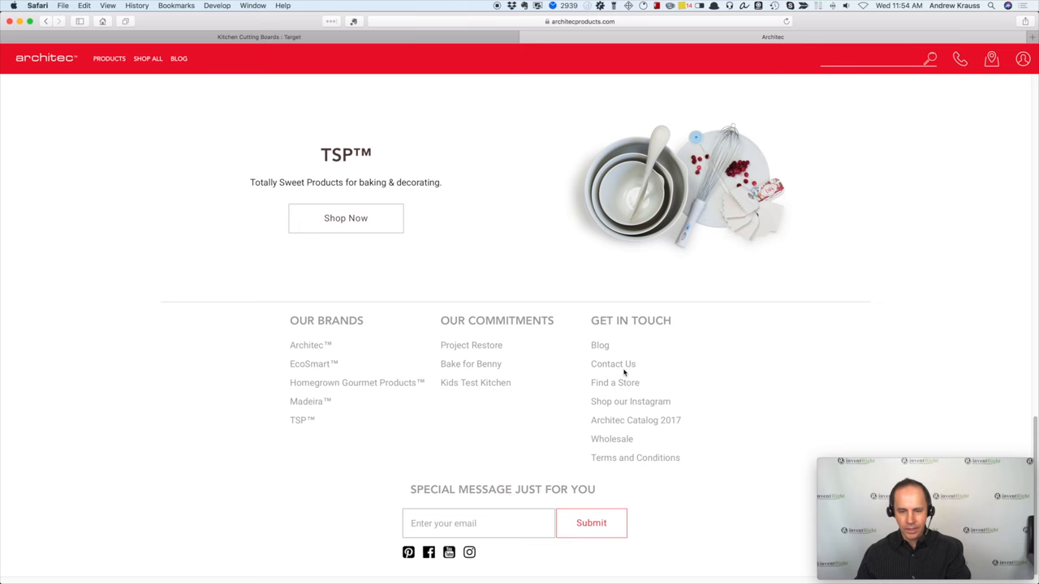
left_click(612, 364)
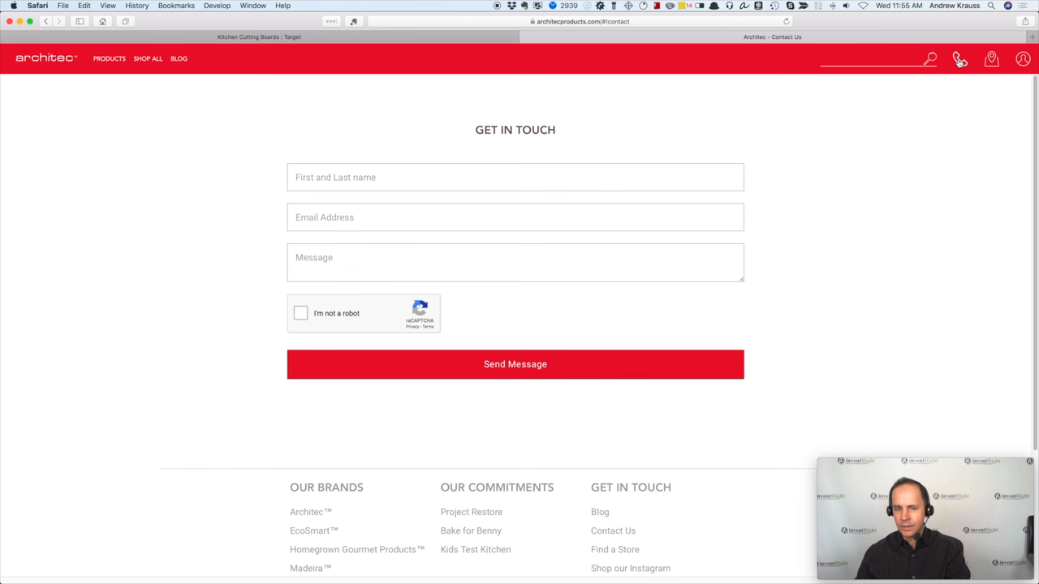
scroll("down", 3)
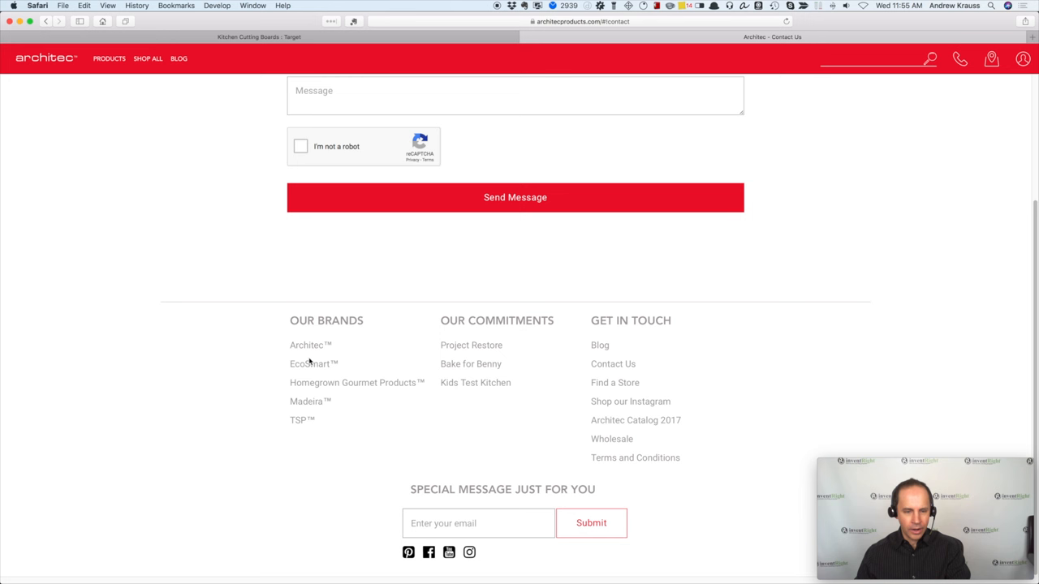
mouse_move(308, 409)
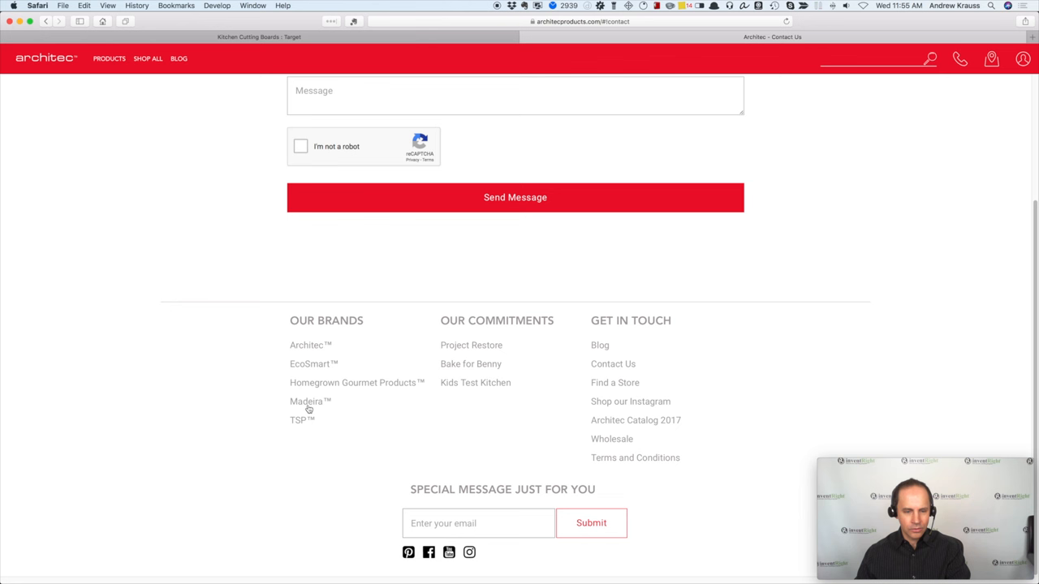
left_click(301, 420)
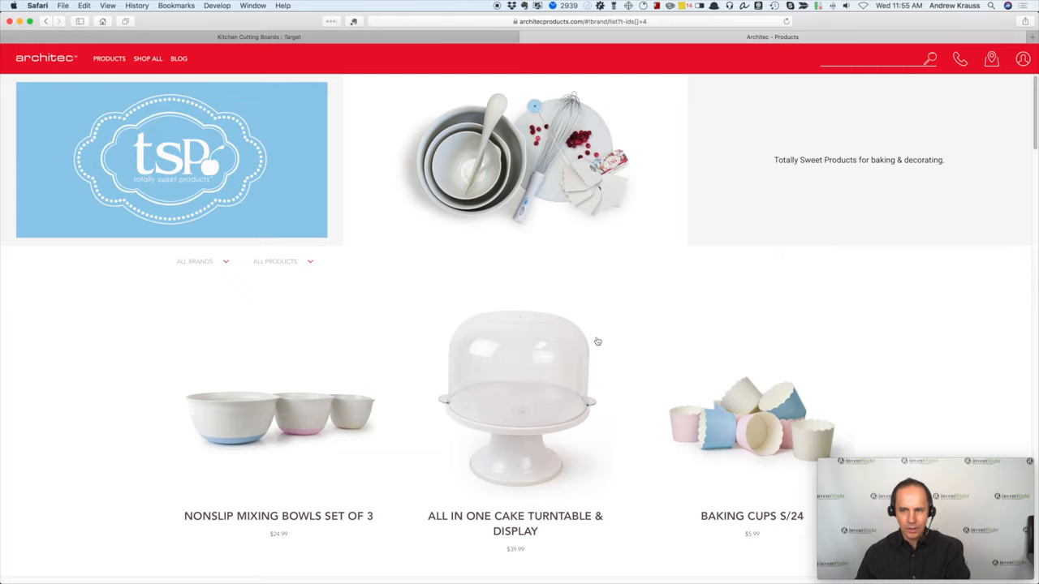
scroll("down", 3)
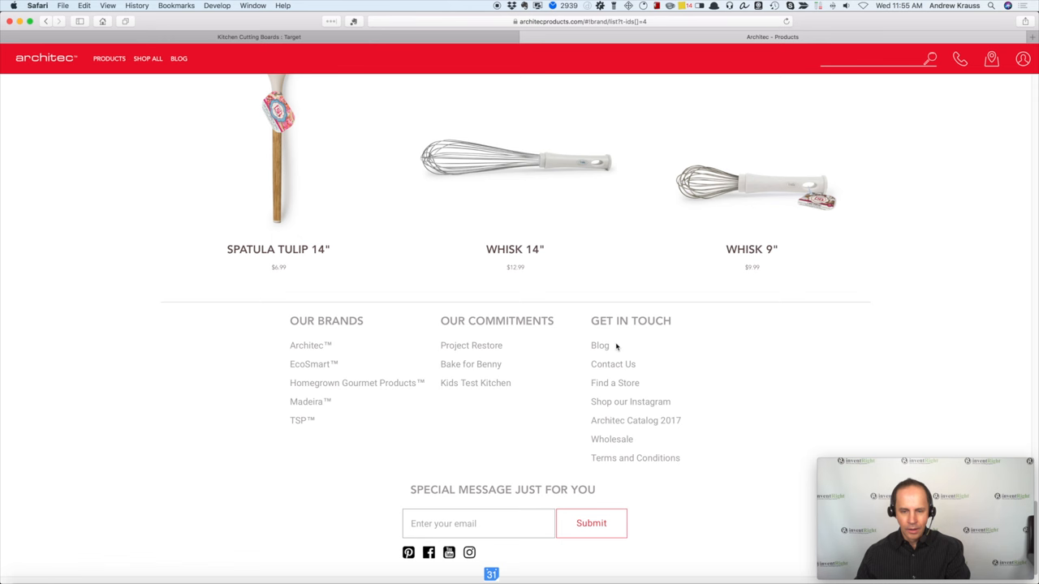
left_click(613, 364)
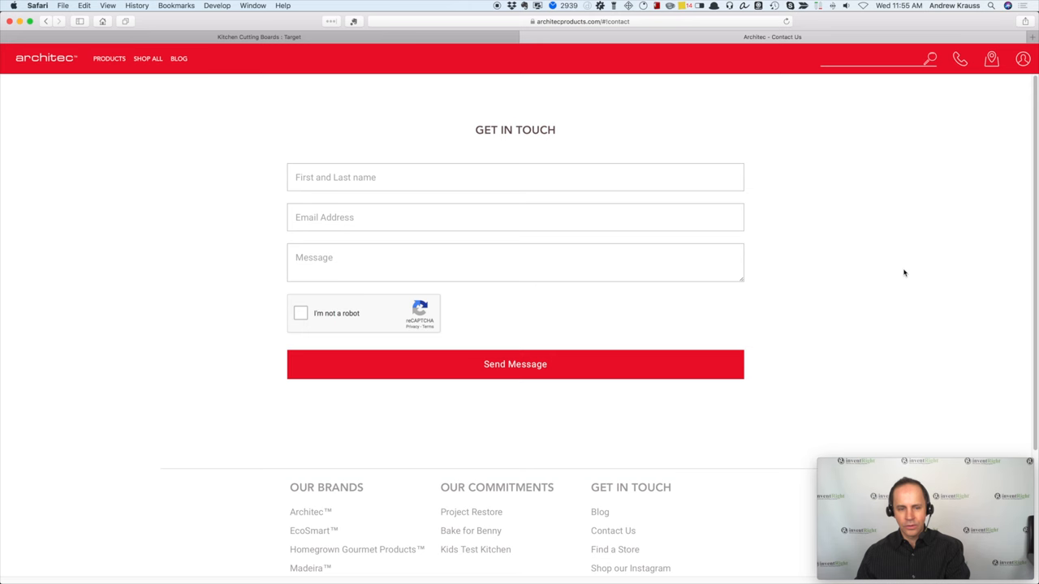
mouse_move(245, 383)
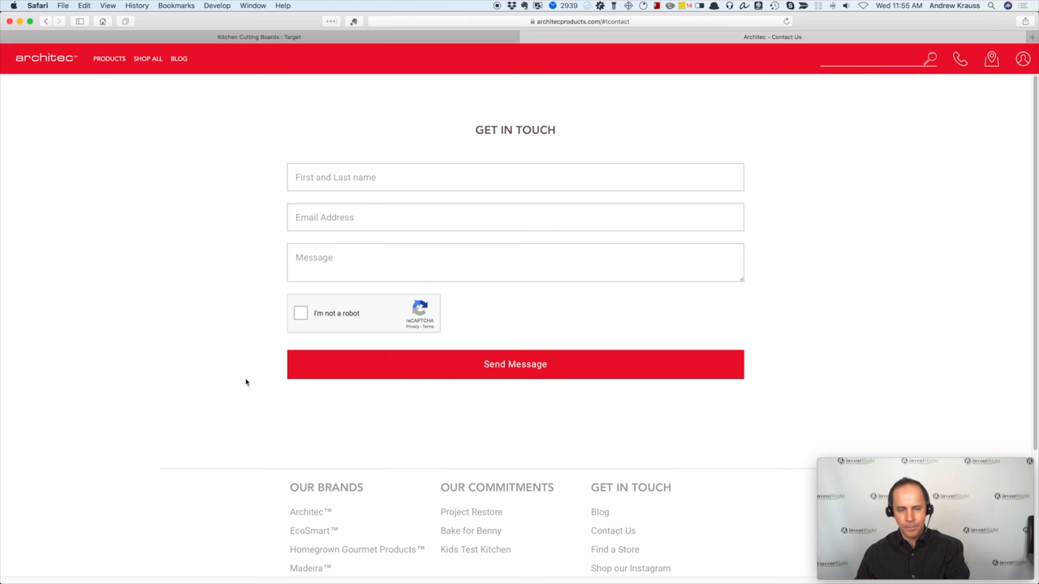
mouse_move(282, 272)
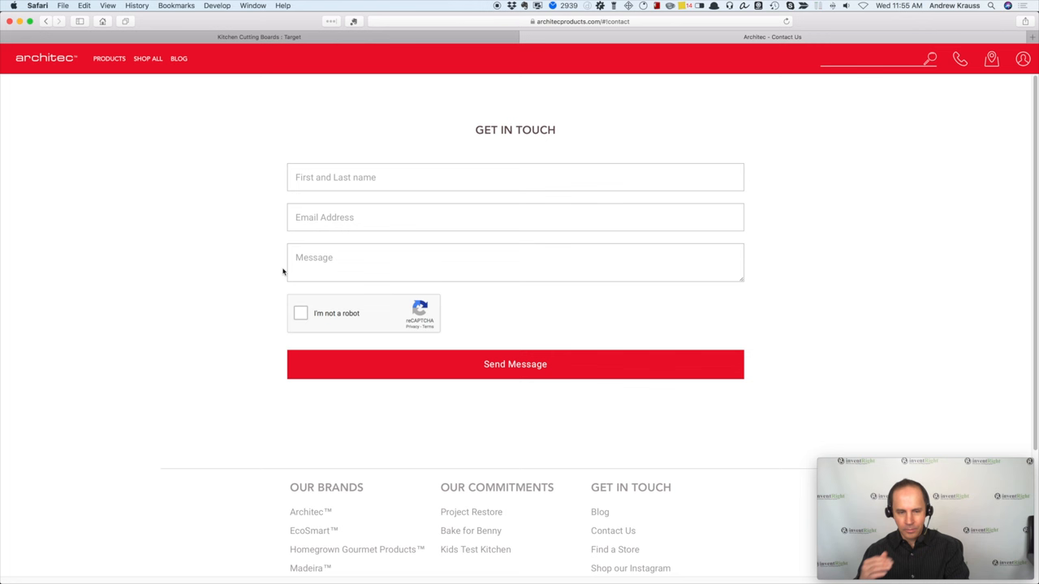
mouse_move(793, 278)
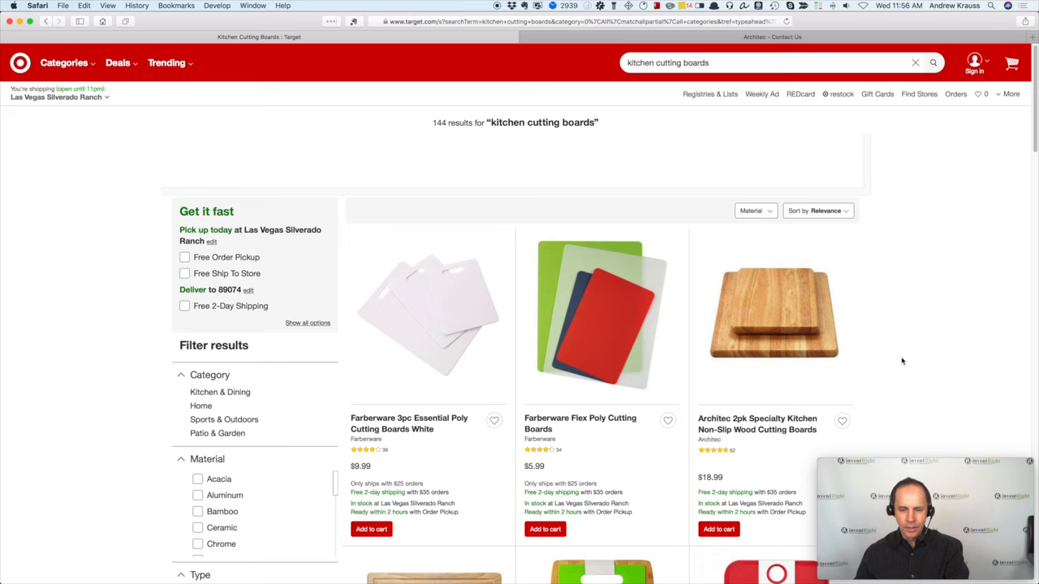
Search Google for 'Farberware kitchen products' and open the 'Products - Farberware Cookware' result.
scroll("down", 3)
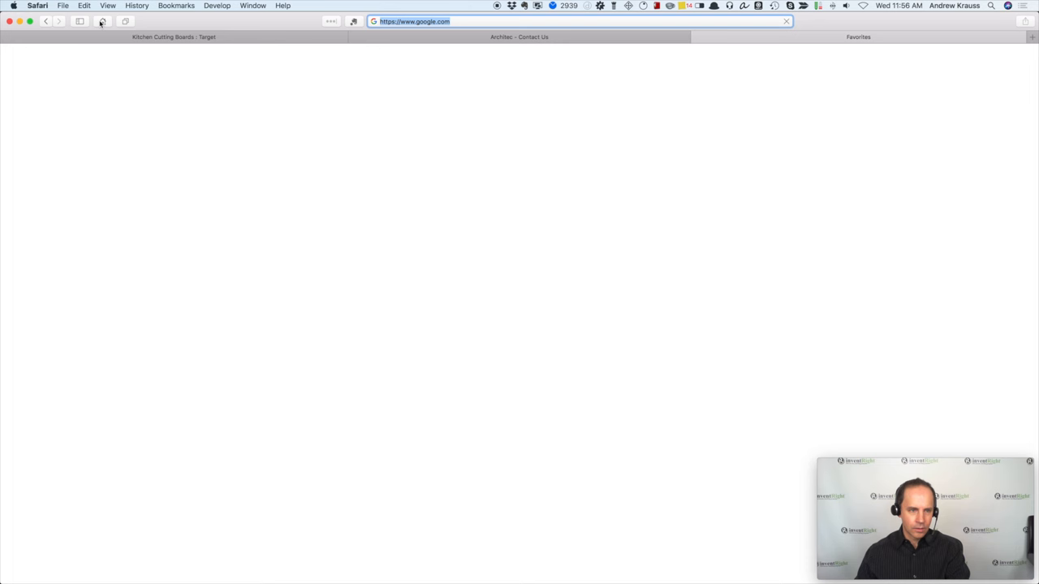
type("Farberware kitchen products")
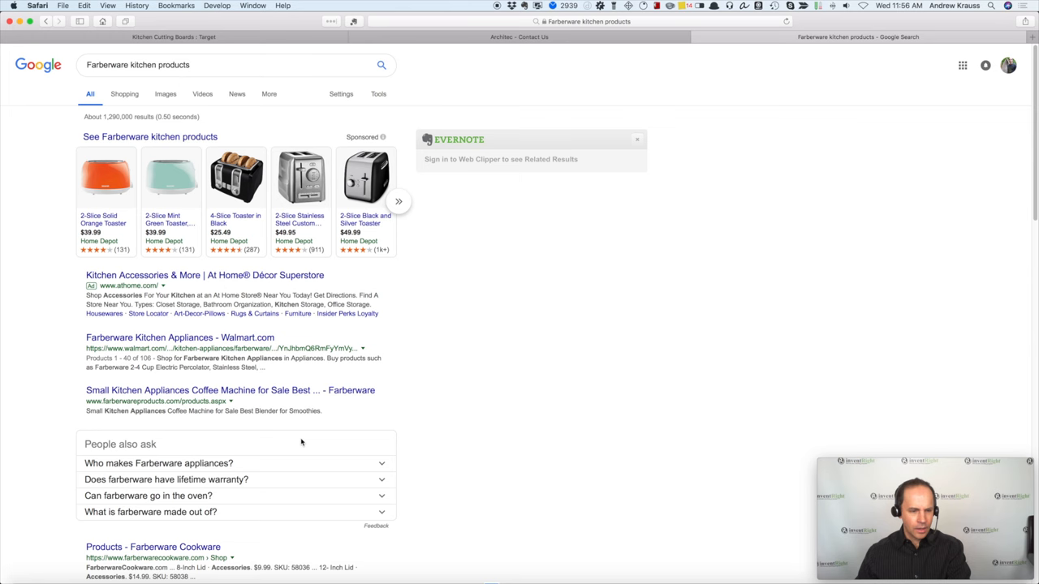
scroll("down", 3)
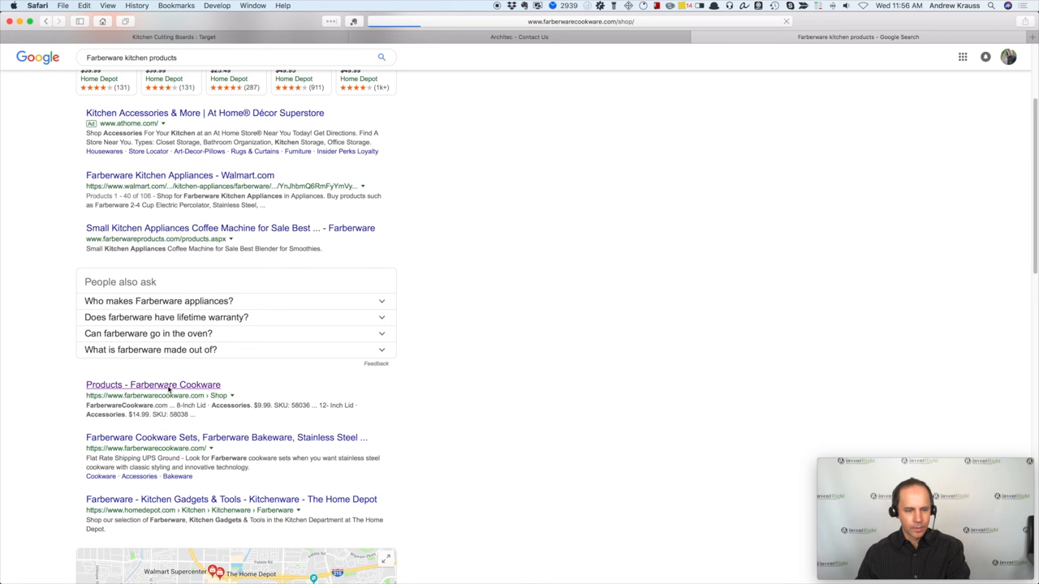
mouse_move(430, 290)
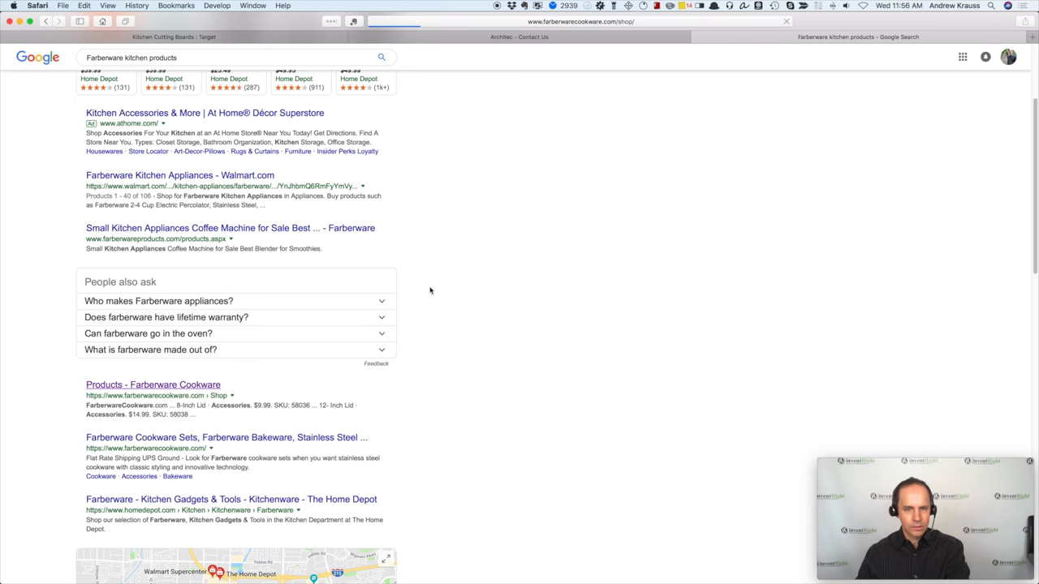
left_click(152, 384)
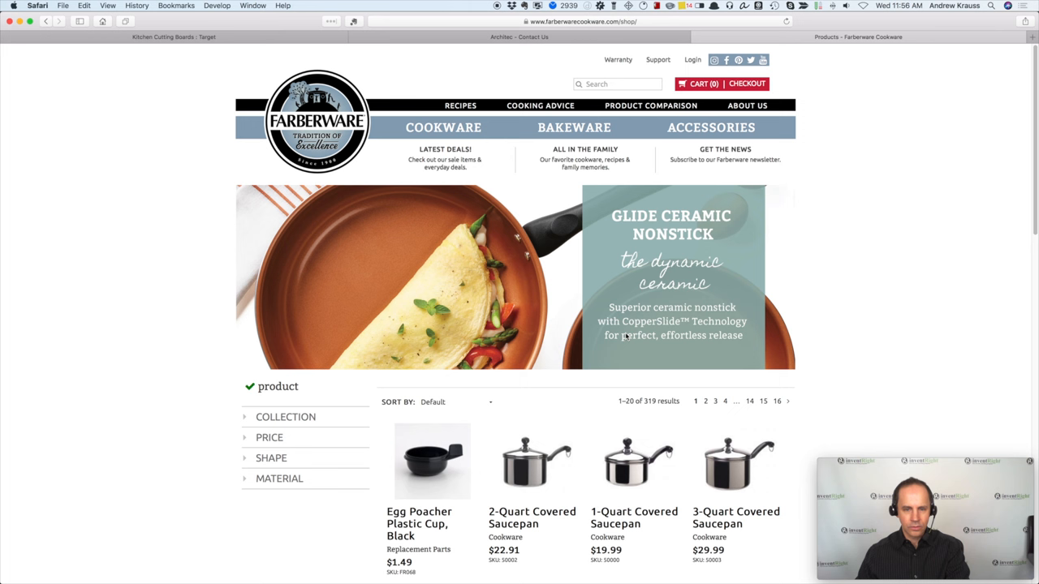
mouse_move(273, 516)
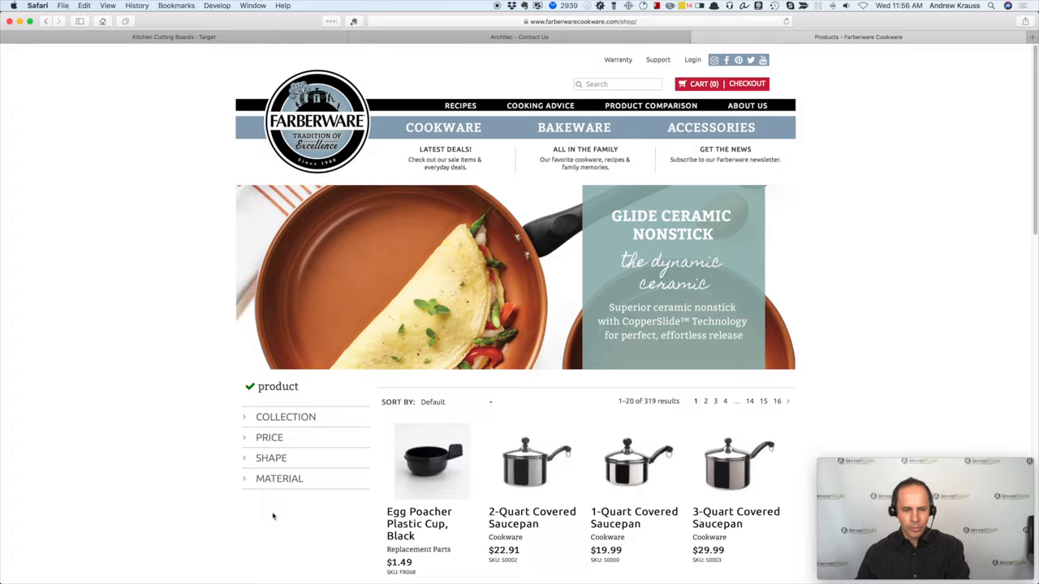
Scroll the farberwarecookware.com shop page down to its footer and back up.
scroll("down", 3)
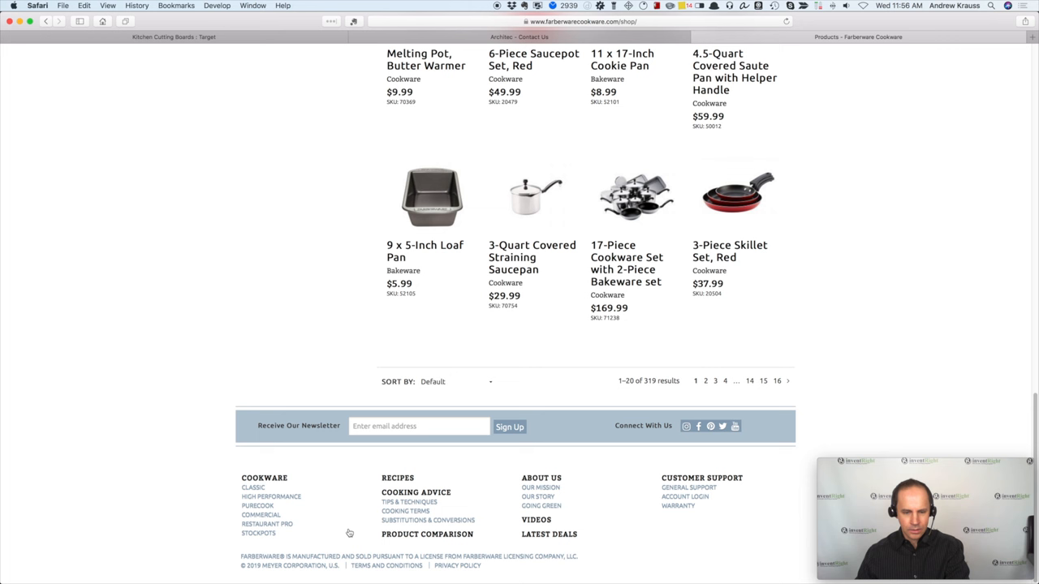
mouse_move(556, 497)
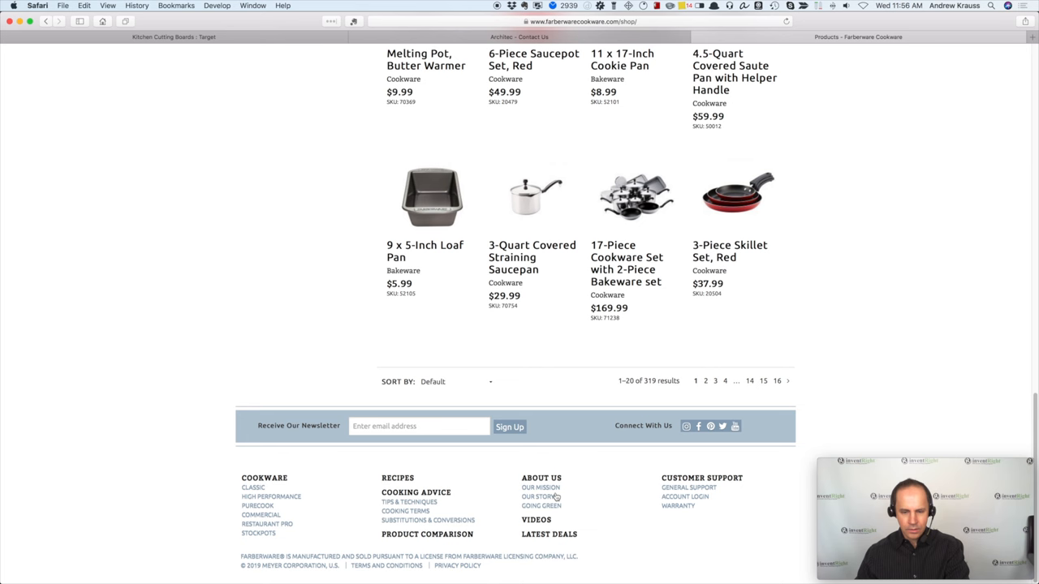
scroll("up", 3)
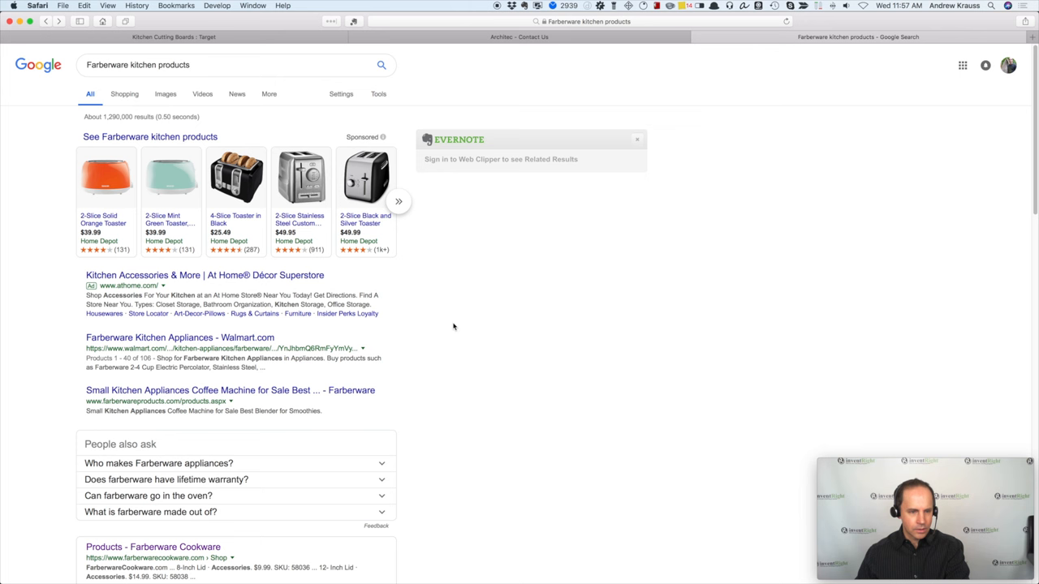
Search Google for just 'Farberware' and open the Farberware.com result.
left_click(236, 64)
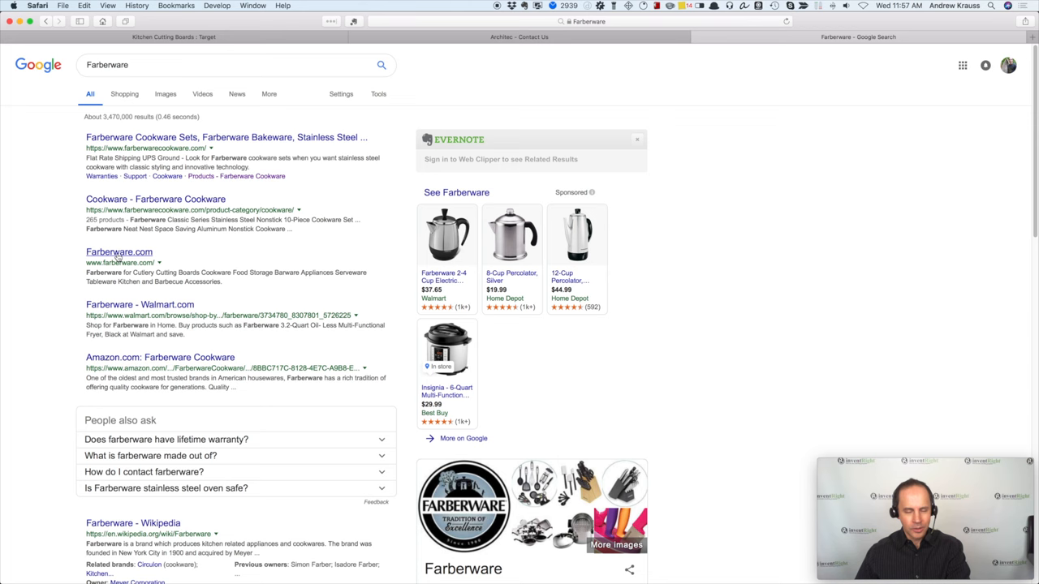
left_click(118, 251)
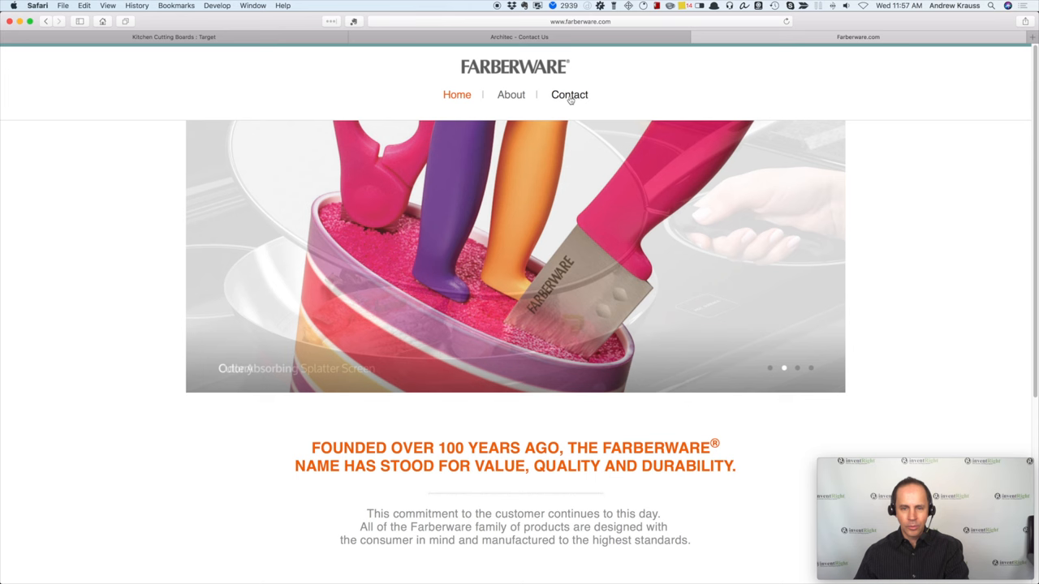
Review Farberware's contact phone numbers, selecting the Flatware number, then return to the Target results tab.
left_click(569, 94)
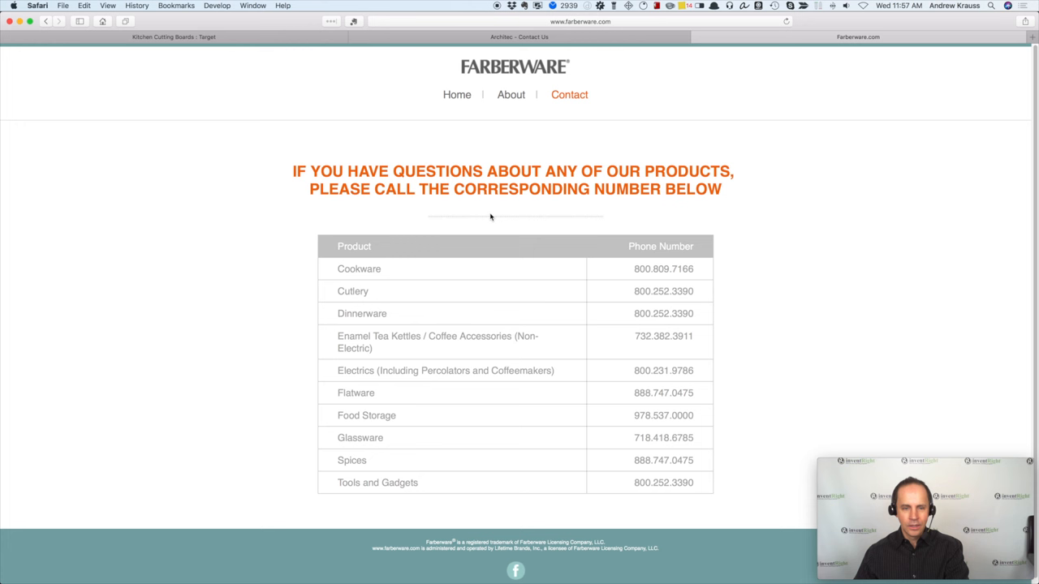
mouse_move(698, 386)
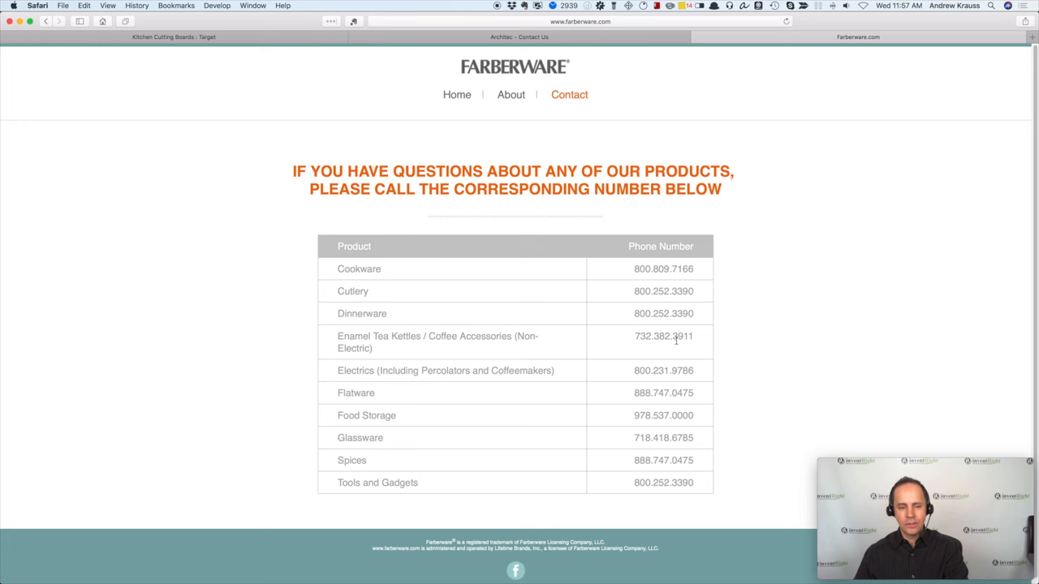
mouse_move(692, 392)
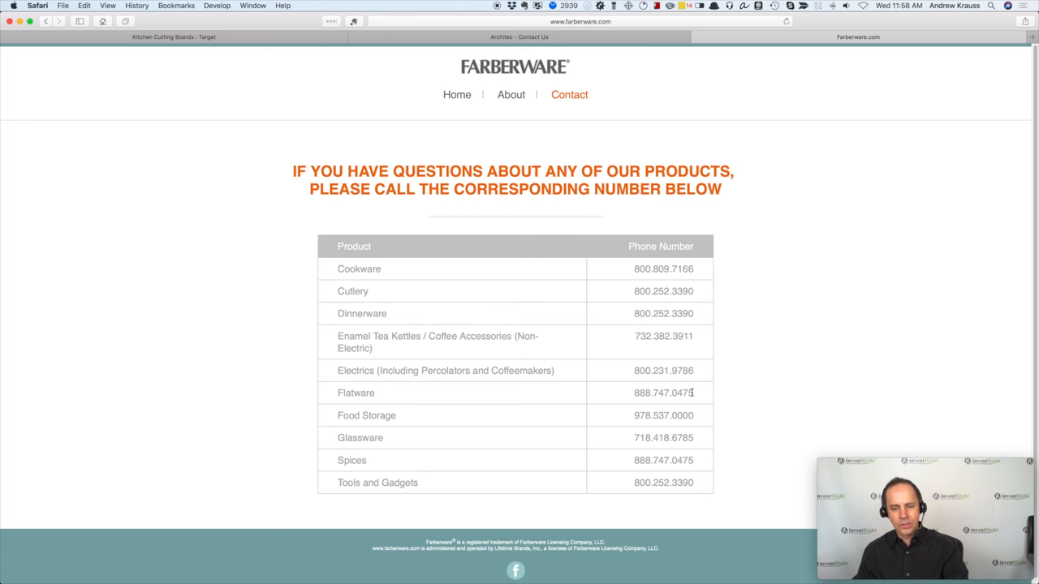
double_click(356, 392)
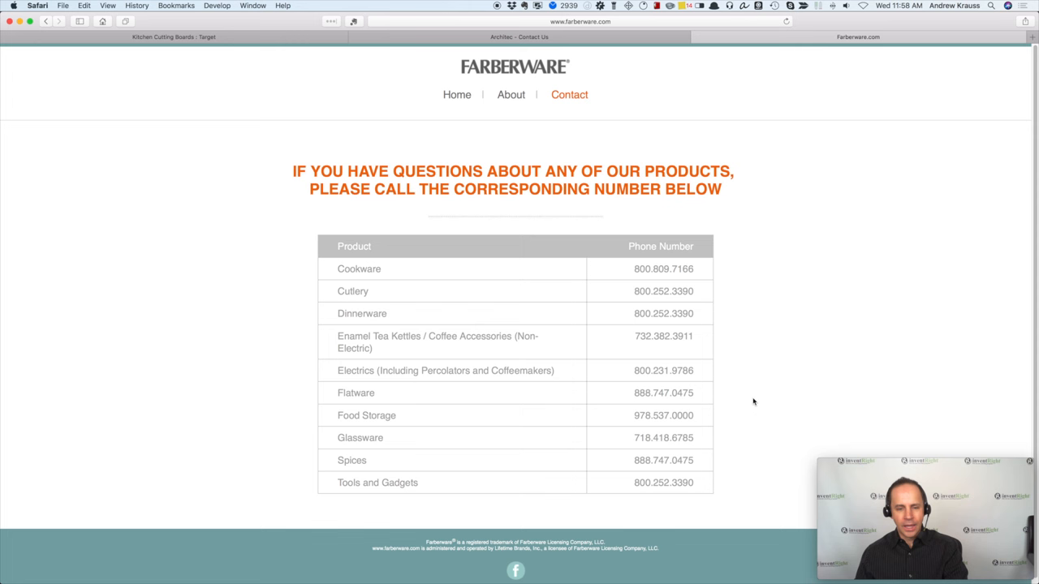
left_click(511, 94)
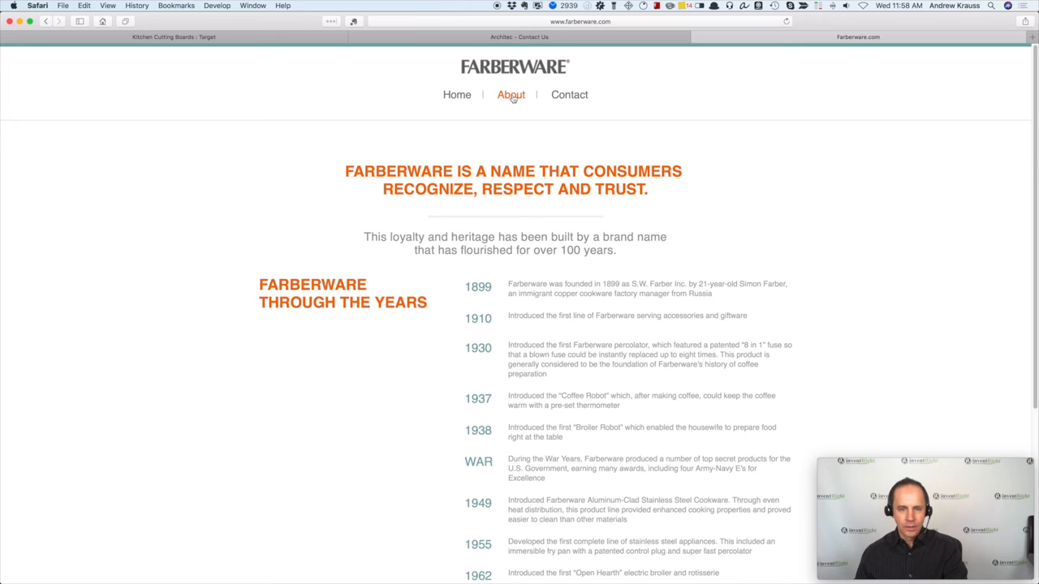
left_click(569, 94)
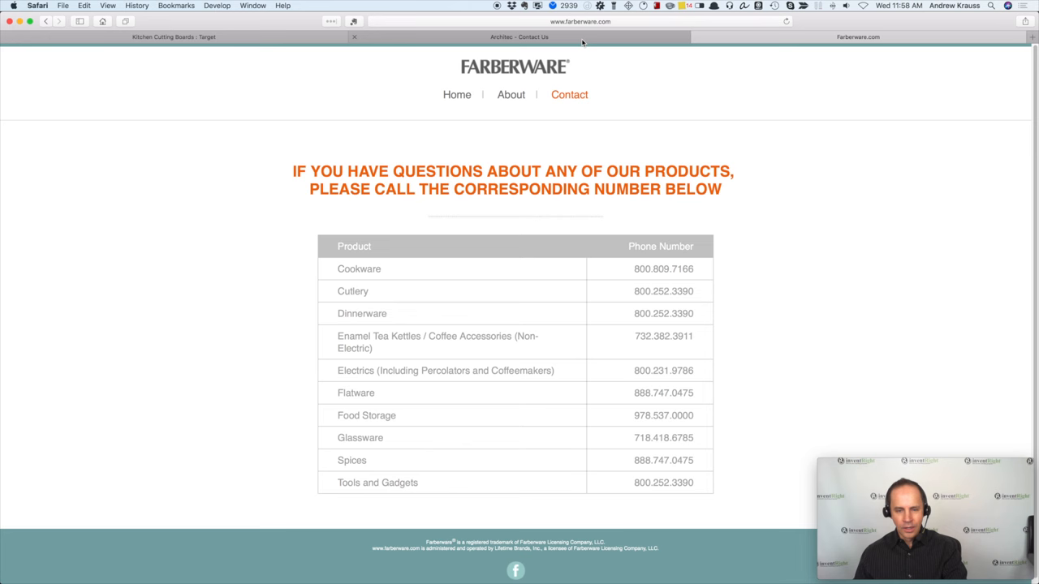
left_click(174, 37)
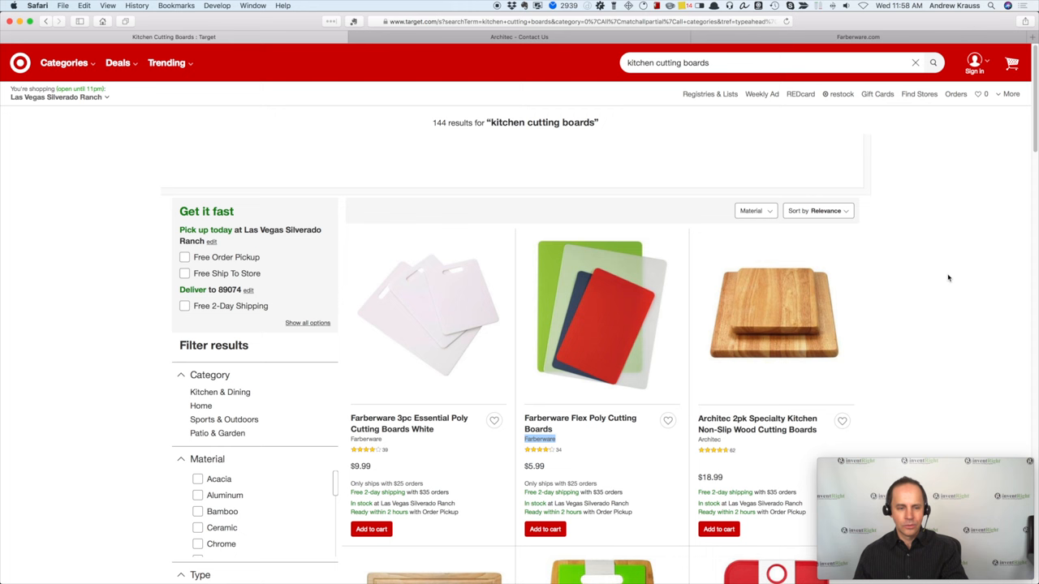
scroll("down", 3)
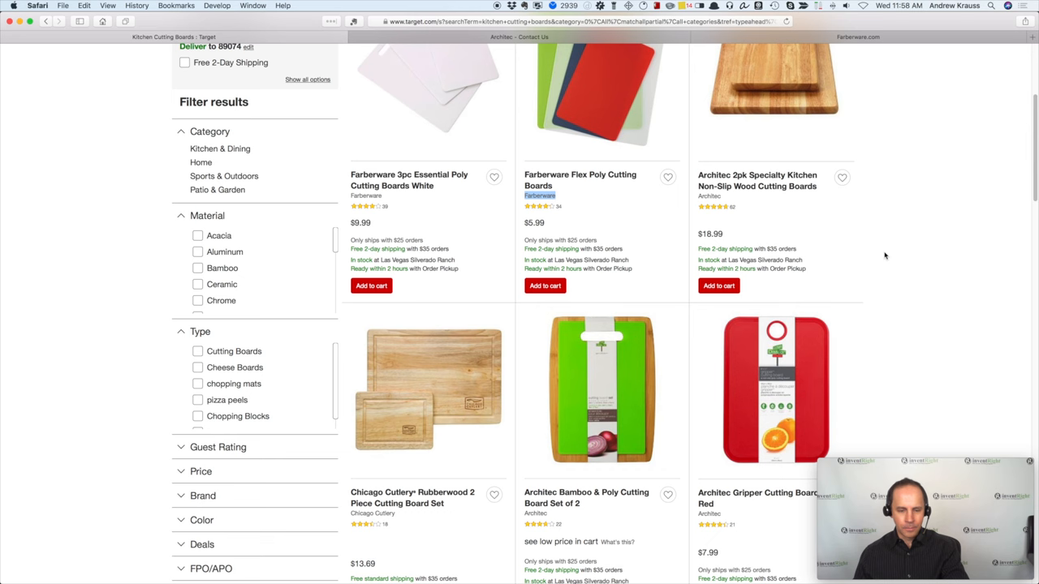
scroll("up", 3)
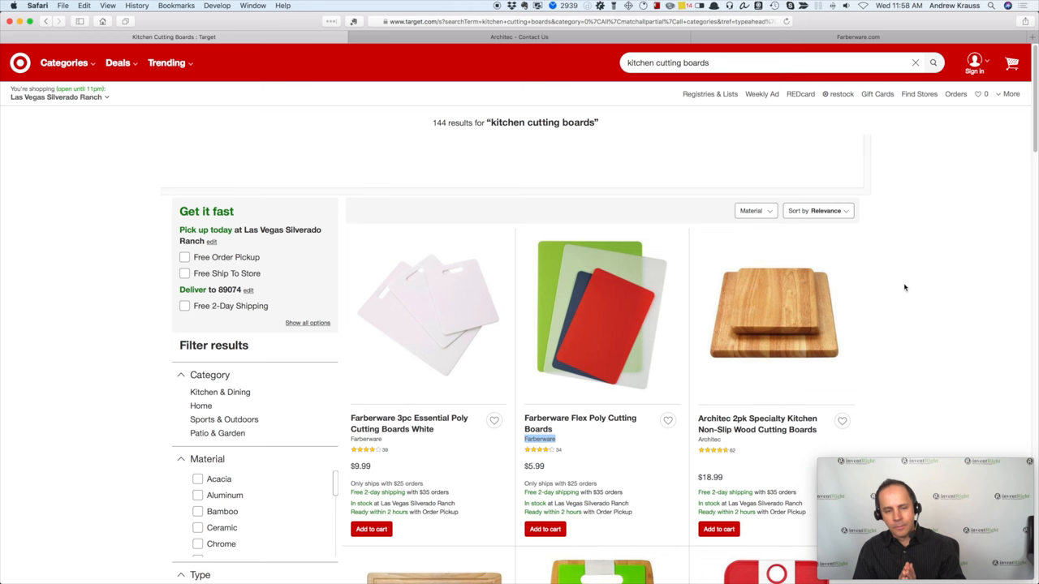
mouse_move(863, 450)
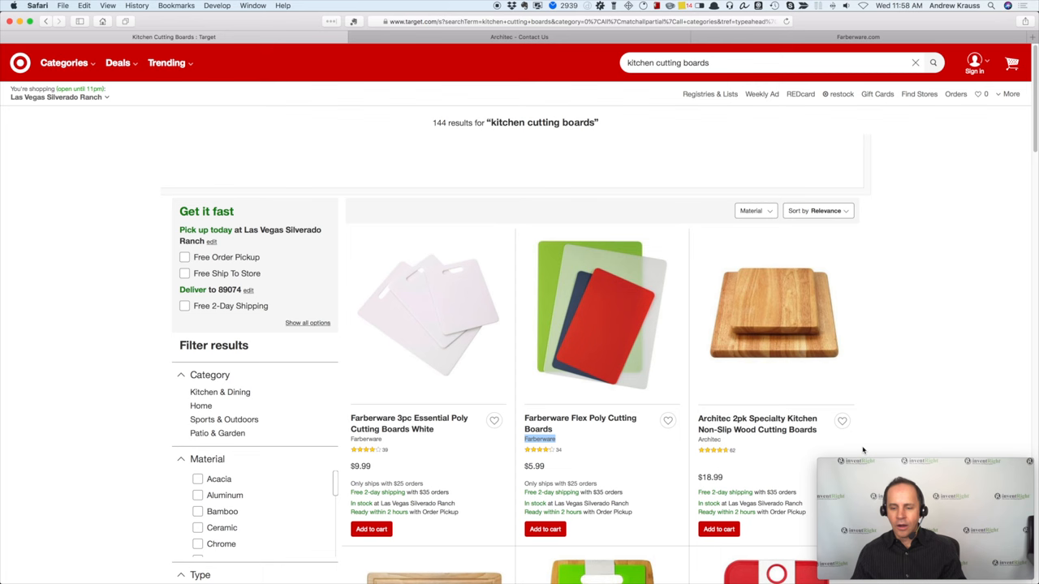